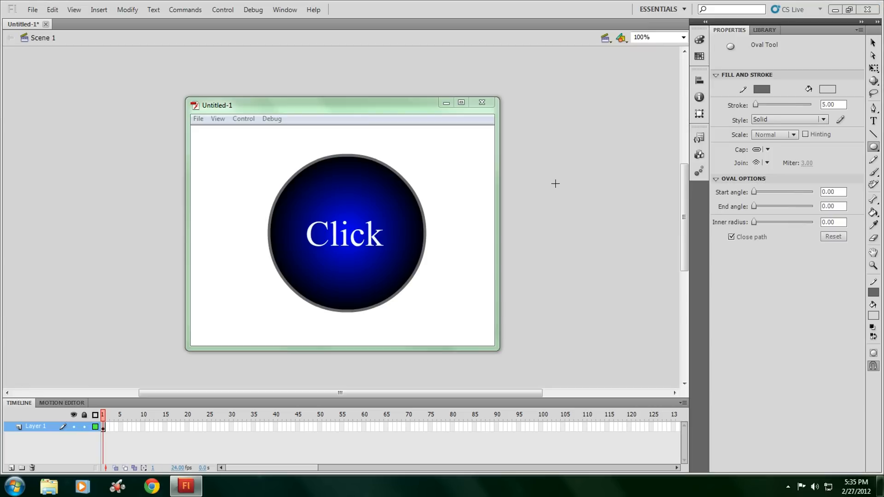
{"action": "mouse_move", "coordinate": [486, 129]}
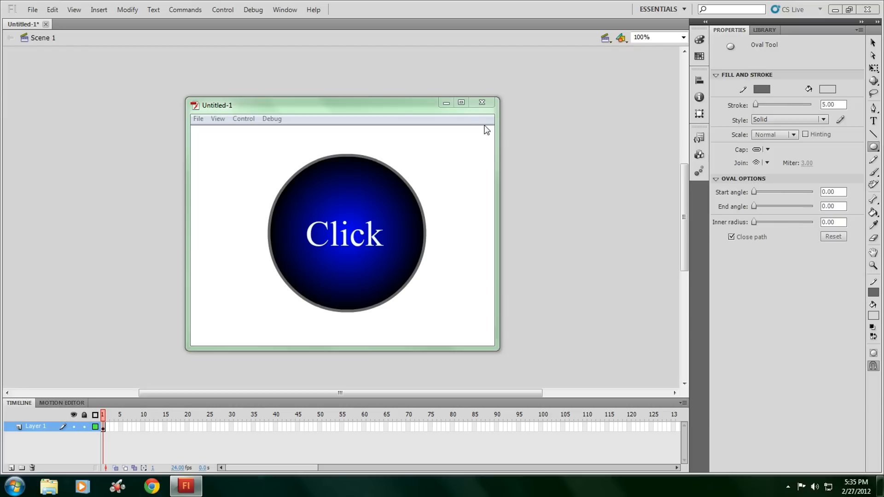
{"action": "mouse_move", "coordinate": [482, 102]}
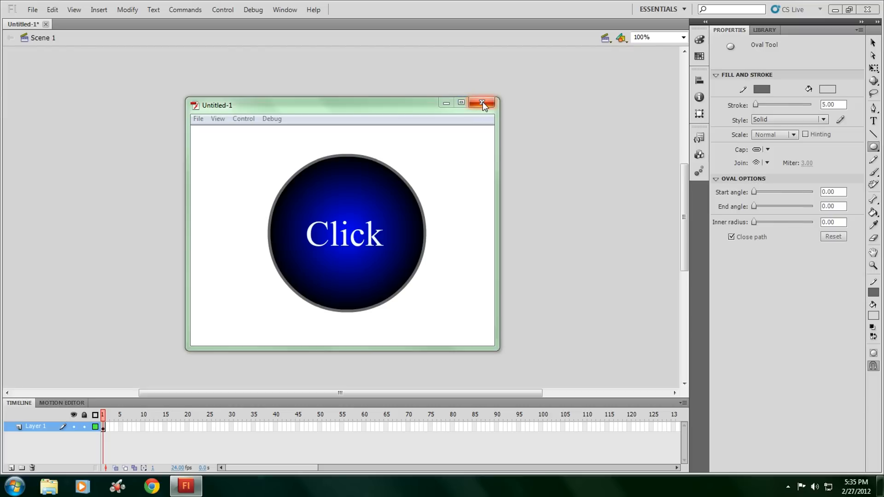
{"action": "mouse_move", "coordinate": [477, 247]}
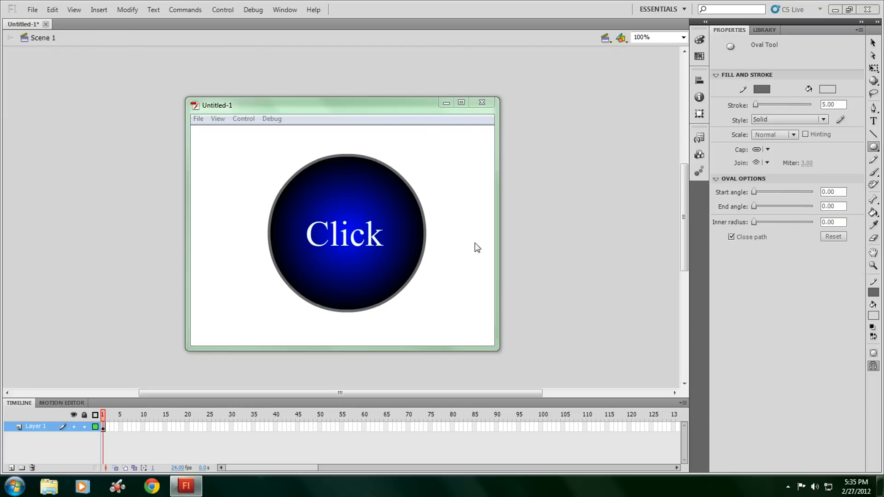
{"action": "mouse_move", "coordinate": [477, 198]}
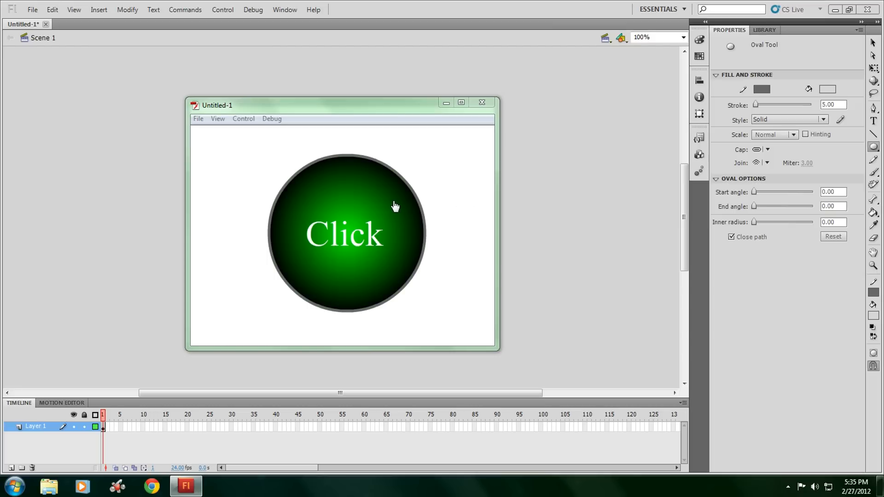
Check the preview button, close the test window and start a new ActionScript 3.0 document
{"action": "left_click", "coordinate": [346, 232]}
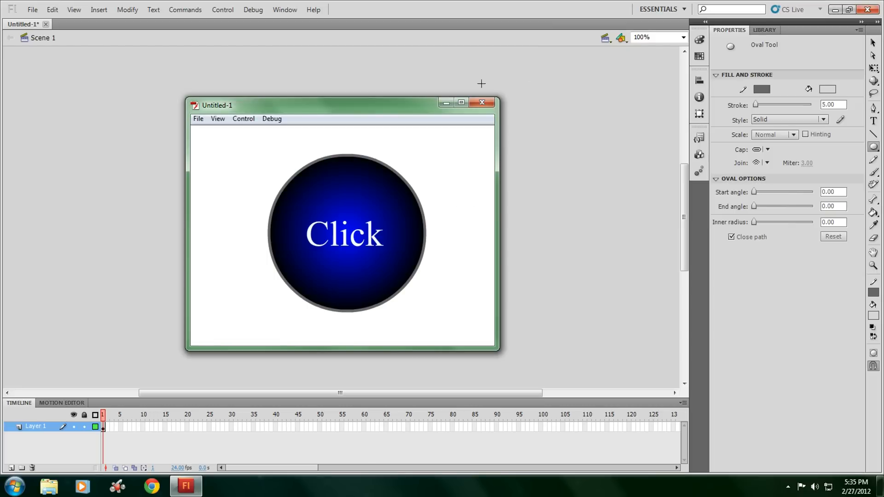
{"action": "left_click", "coordinate": [481, 102]}
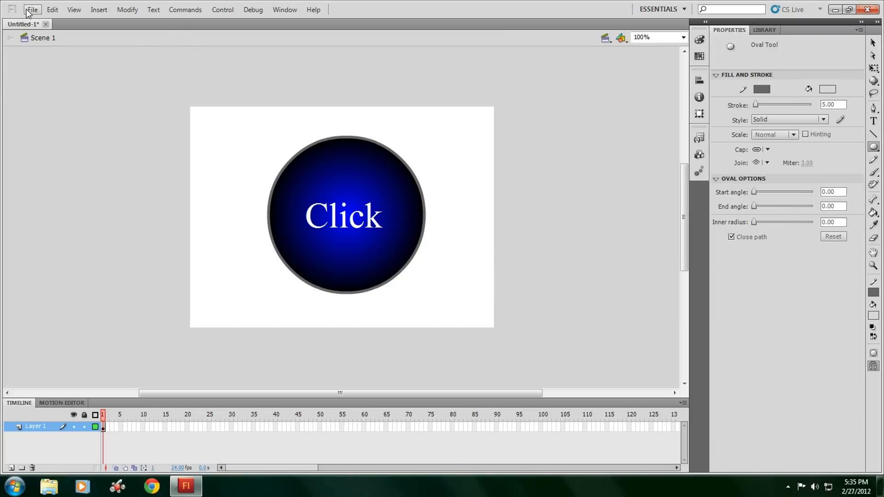
{"action": "left_click", "coordinate": [51, 22]}
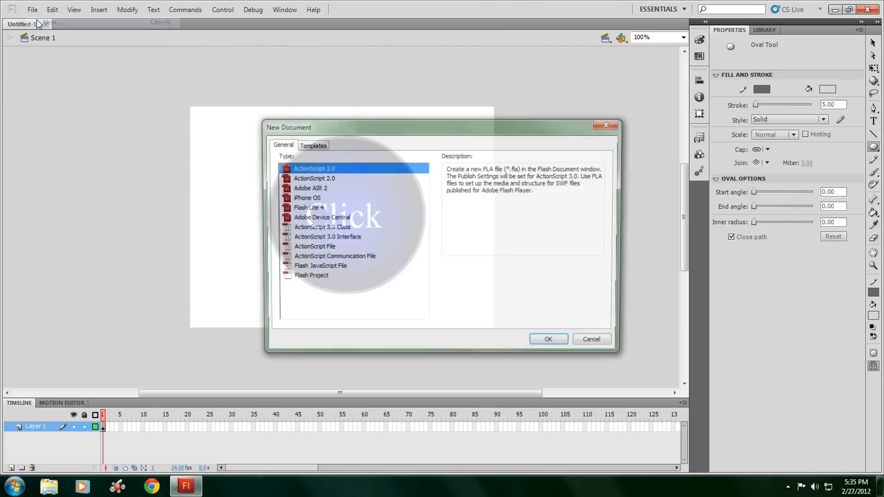
{"action": "left_click", "coordinate": [547, 338]}
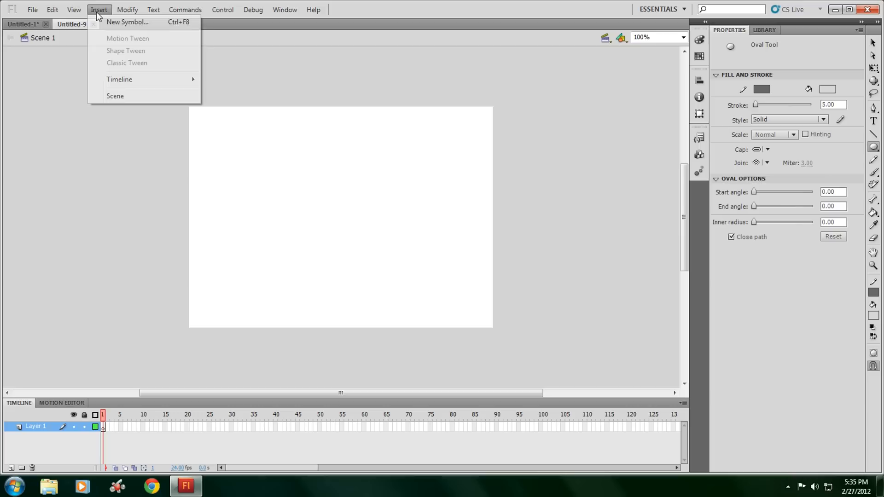
Create a new Button-type symbol named 'button' and open it for editing
{"action": "left_click", "coordinate": [127, 22]}
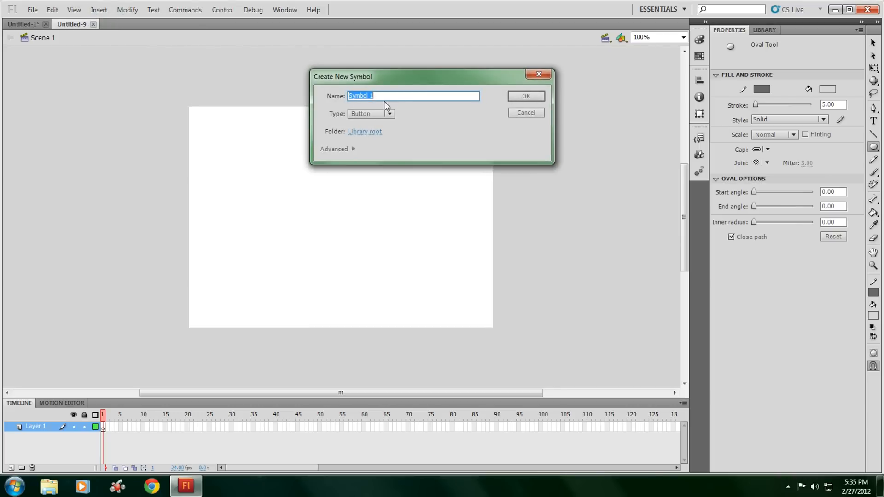
{"action": "type", "text": "button"}
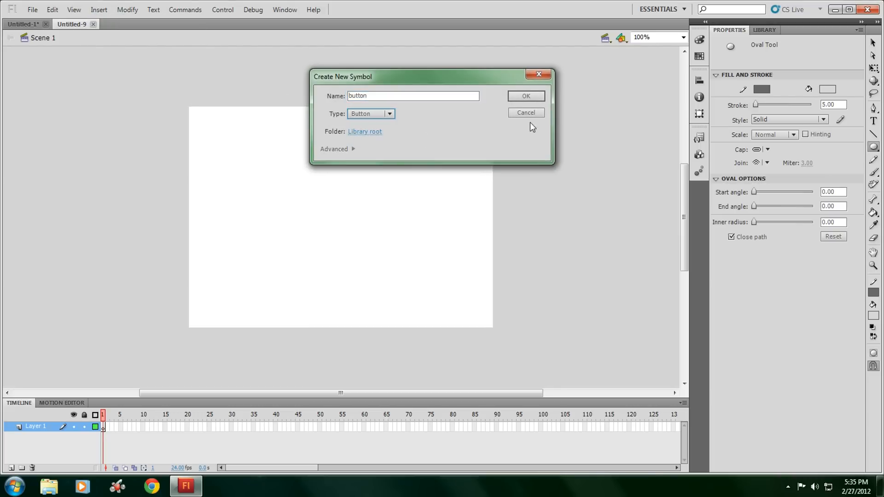
{"action": "left_click", "coordinate": [524, 95]}
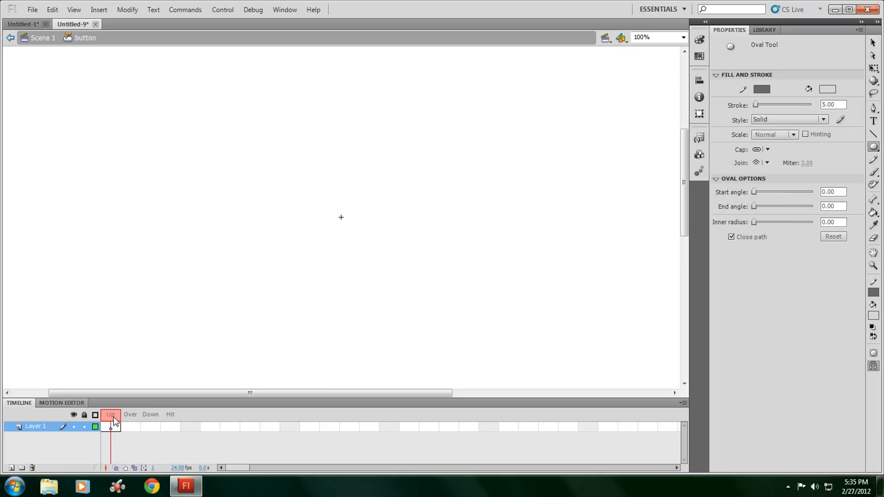
{"action": "mouse_move", "coordinate": [753, 275]}
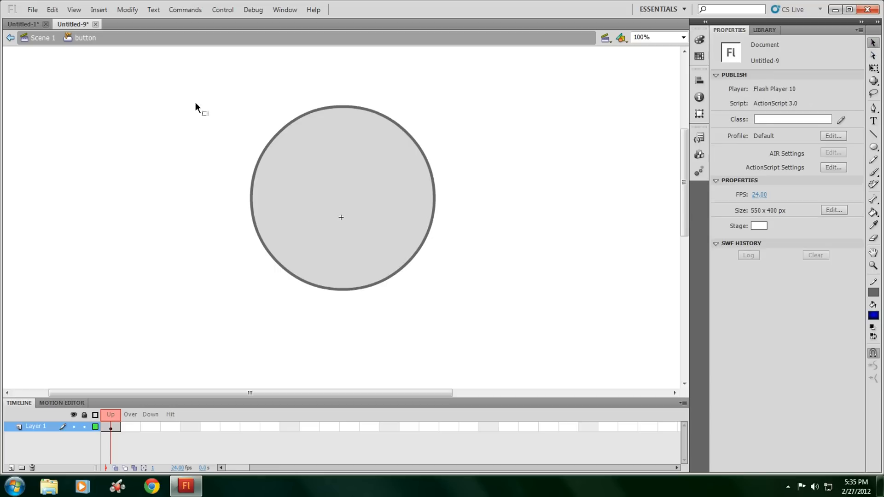
Fill the Up-state circle with the blue radial gradient swatch
{"action": "left_click", "coordinate": [341, 218]}
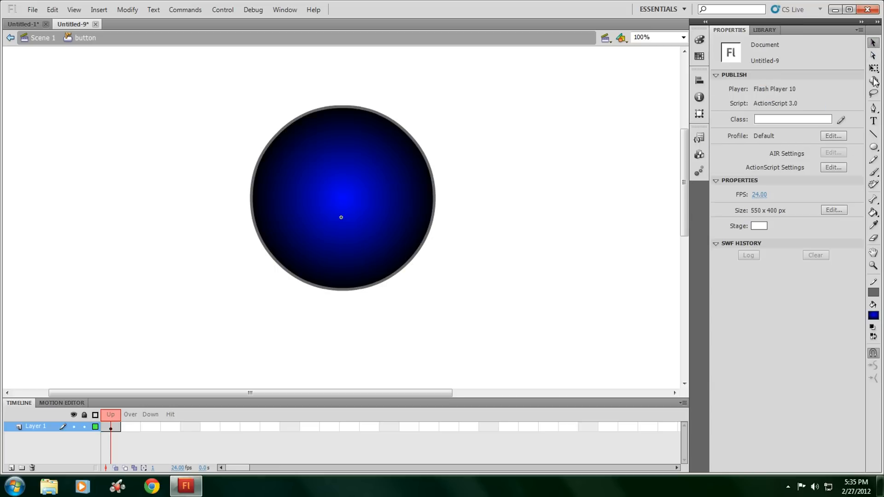
Add light grey 'click' text centred on the blue circle and move to the Over frame
{"action": "left_click", "coordinate": [313, 217]}
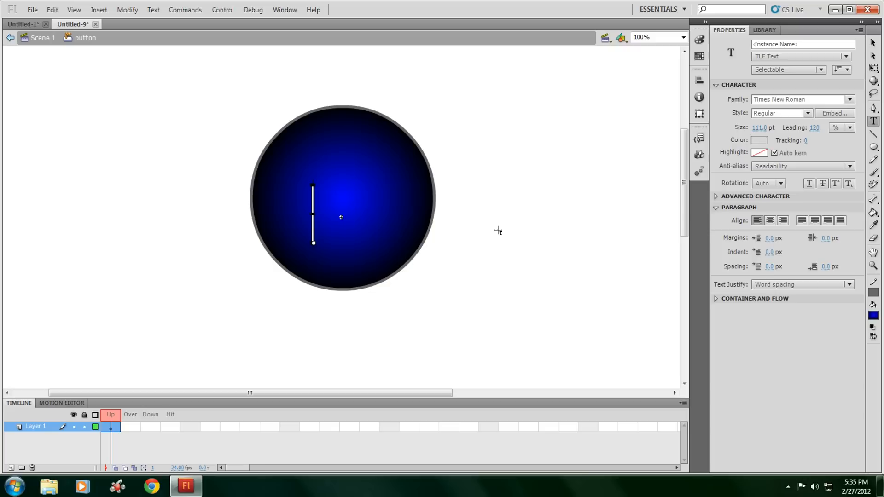
{"action": "type", "text": "click"}
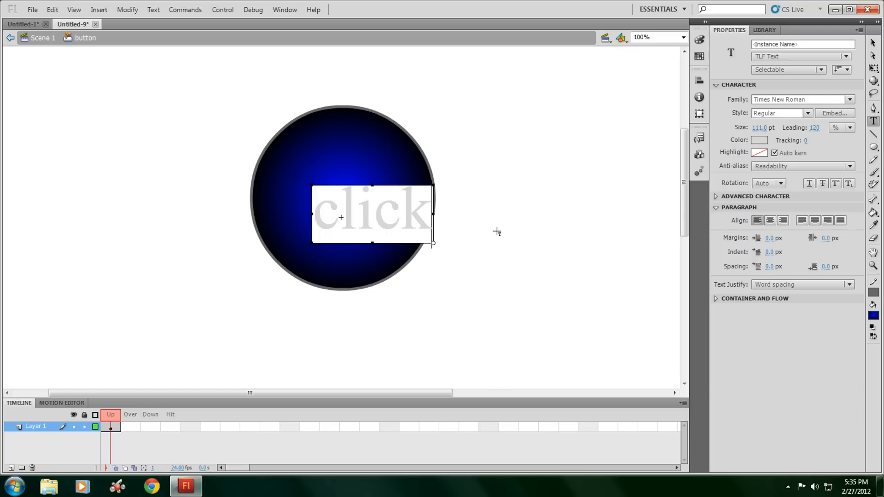
{"action": "left_click", "coordinate": [369, 217]}
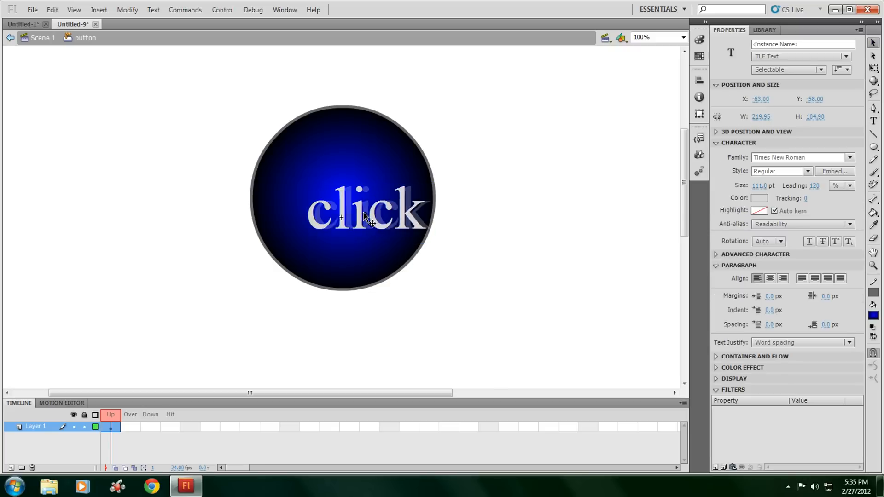
{"action": "left_click", "coordinate": [159, 298]}
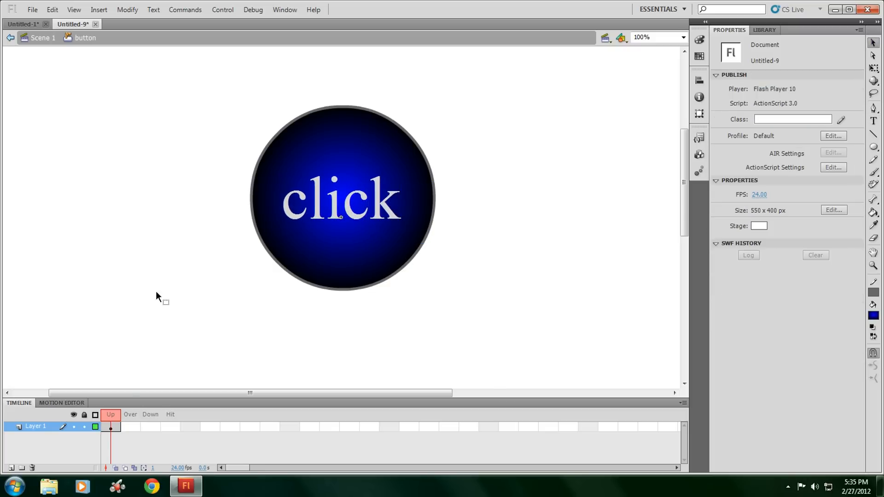
{"action": "left_click", "coordinate": [130, 426]}
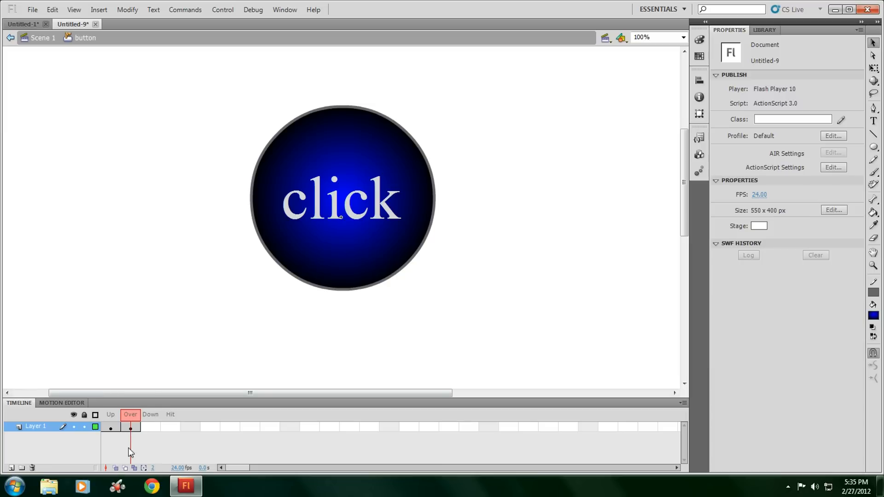
{"action": "mouse_move", "coordinate": [459, 308]}
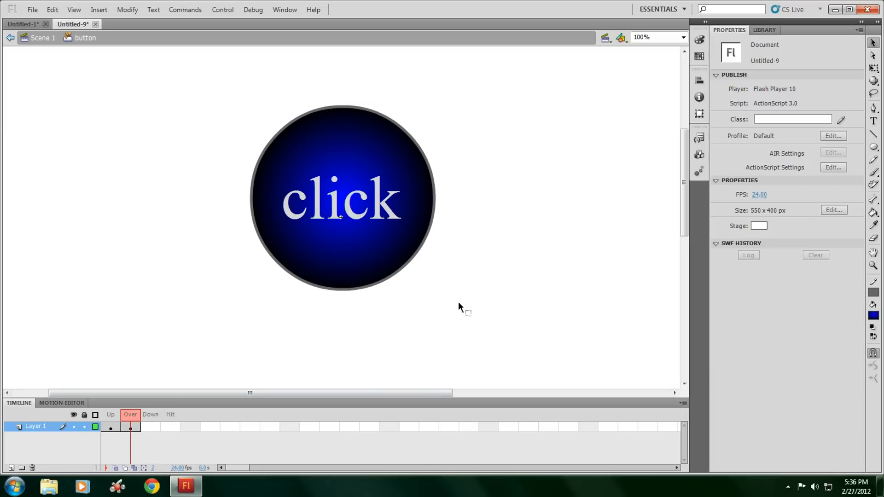
Recolour the circle green on the Over state and red on the Down state
{"action": "left_click", "coordinate": [341, 200]}
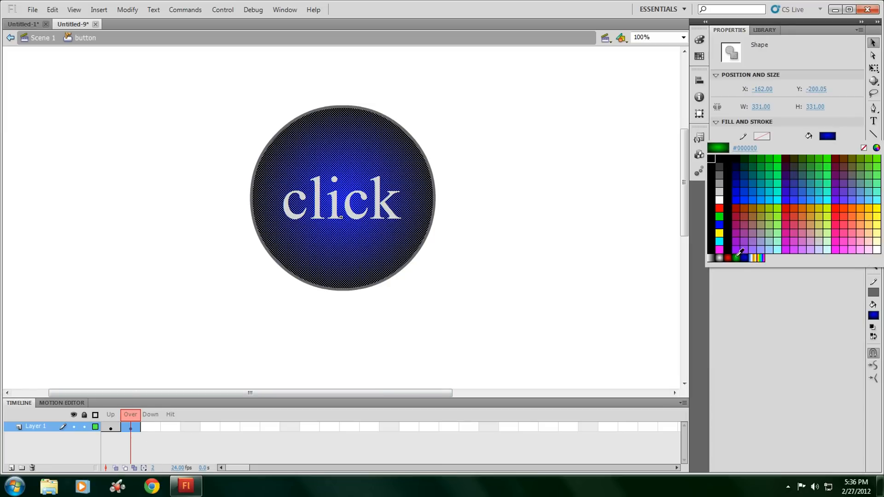
{"action": "left_click", "coordinate": [152, 426]}
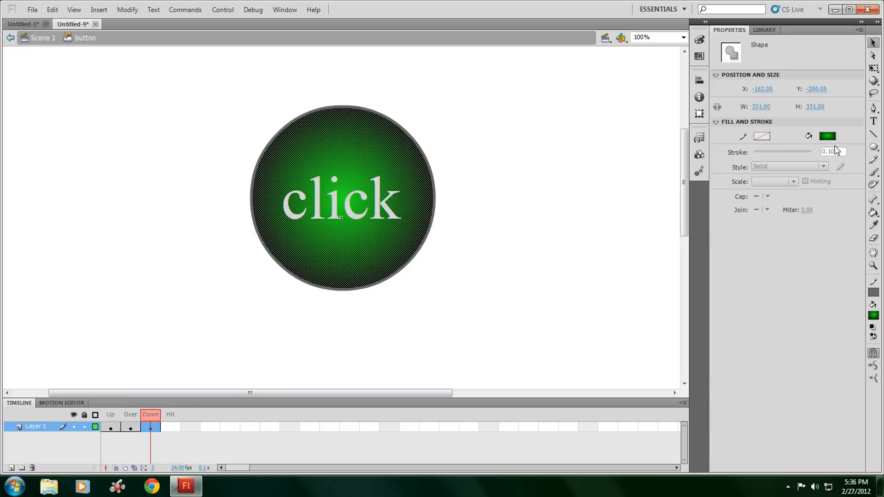
{"action": "left_click", "coordinate": [826, 136]}
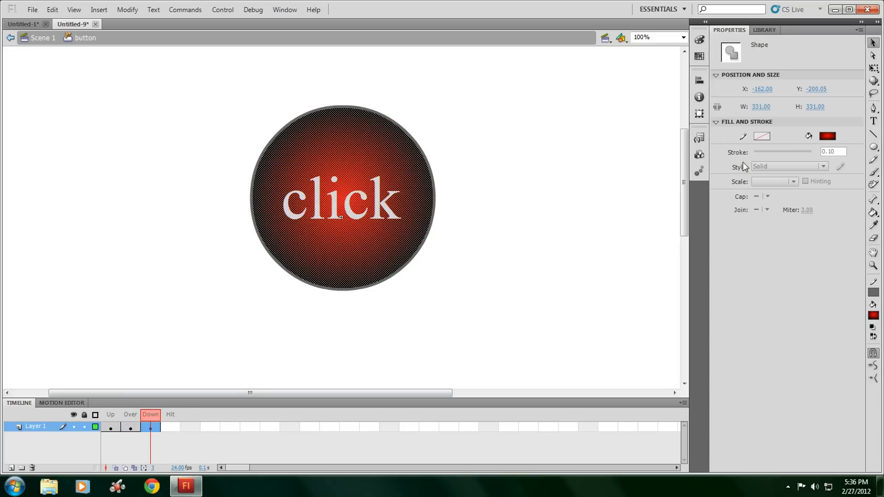
{"action": "left_click", "coordinate": [292, 329]}
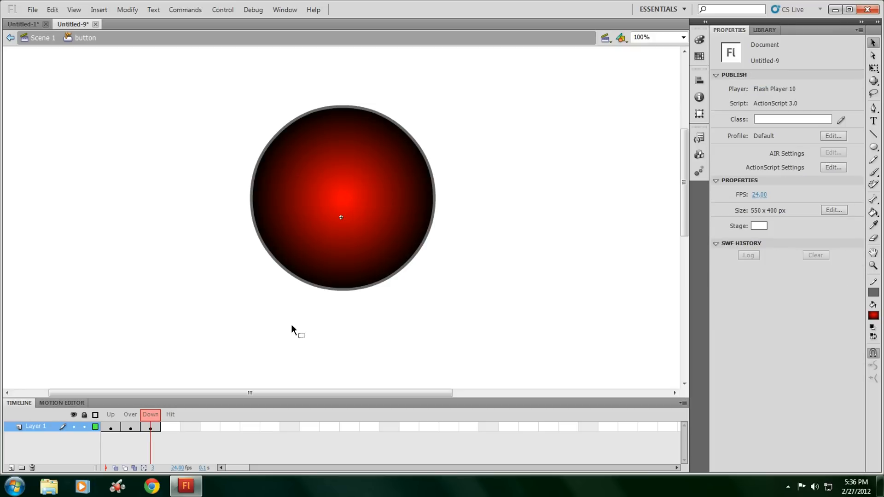
Review the Up, Over and Down frames, then return to Scene 1
{"action": "left_click", "coordinate": [130, 414]}
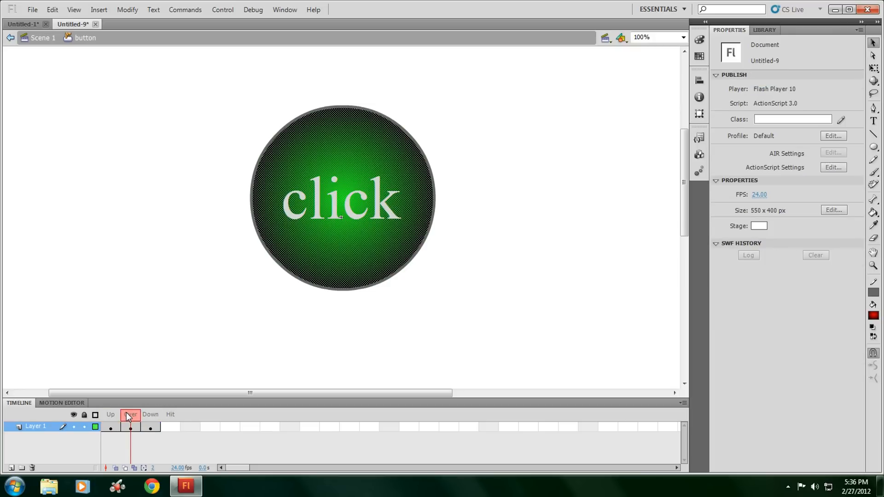
{"action": "left_click", "coordinate": [150, 426]}
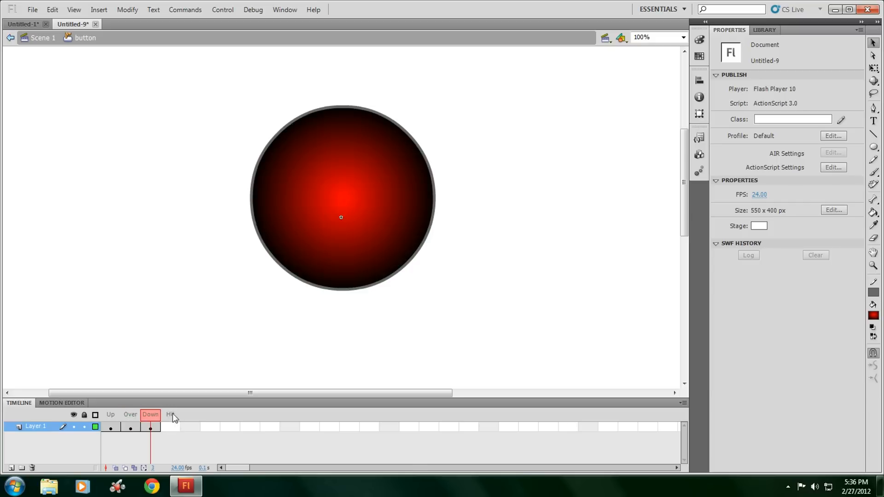
{"action": "left_click", "coordinate": [111, 414]}
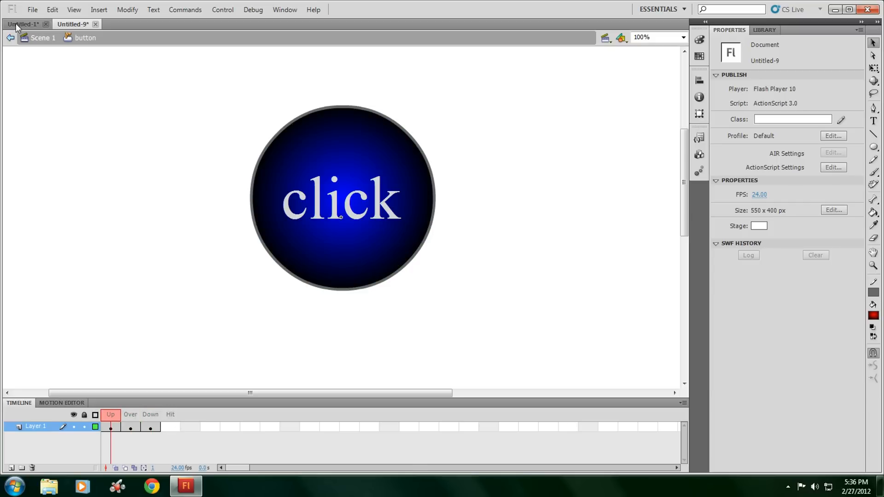
{"action": "left_click", "coordinate": [43, 37]}
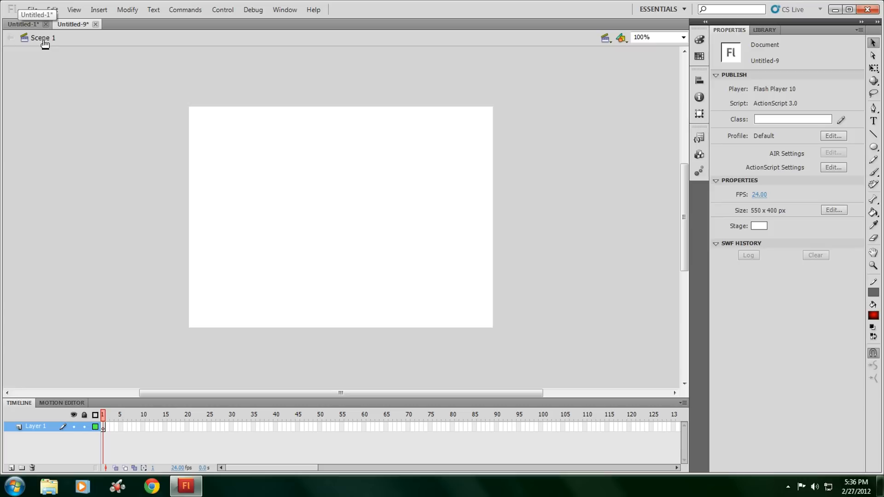
Place the button from the Library onto the stage and test the movie
{"action": "left_click", "coordinate": [764, 30]}
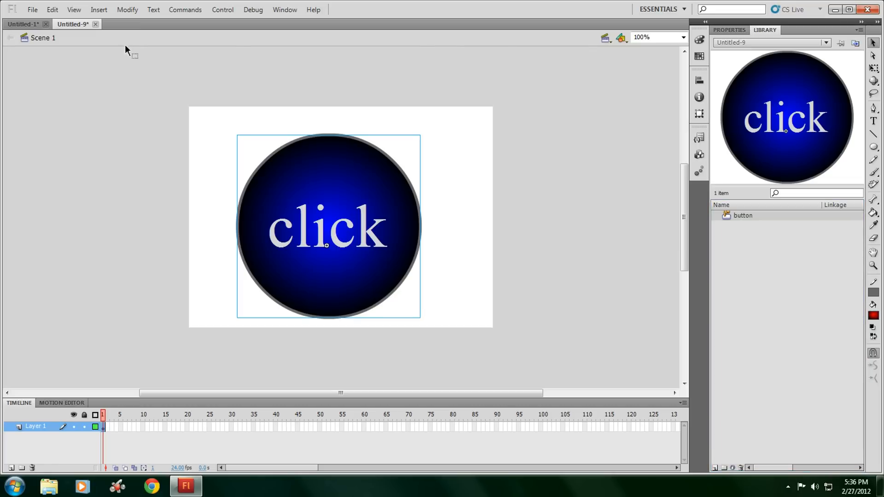
{"action": "left_click", "coordinate": [223, 9]}
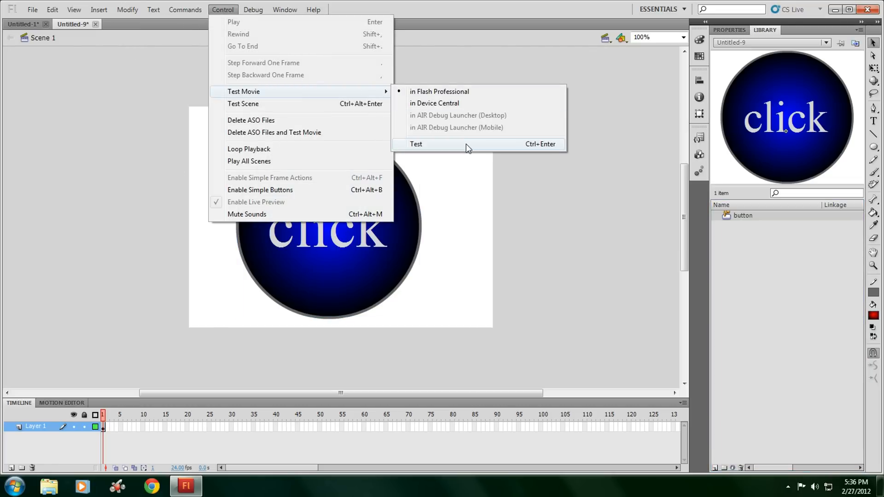
{"action": "left_click", "coordinate": [416, 143]}
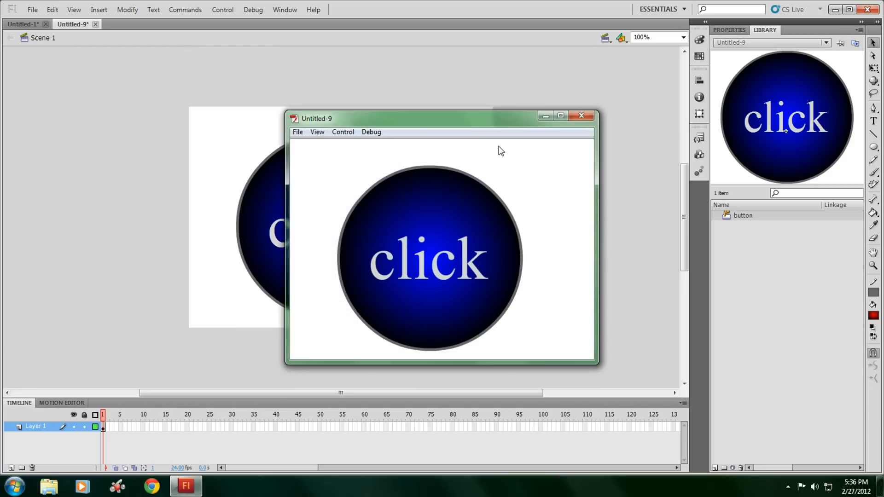